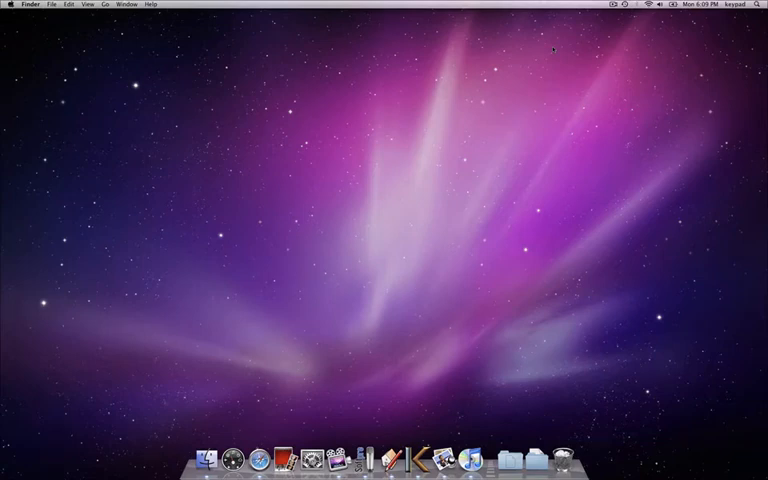
mouse_move(384, 283)
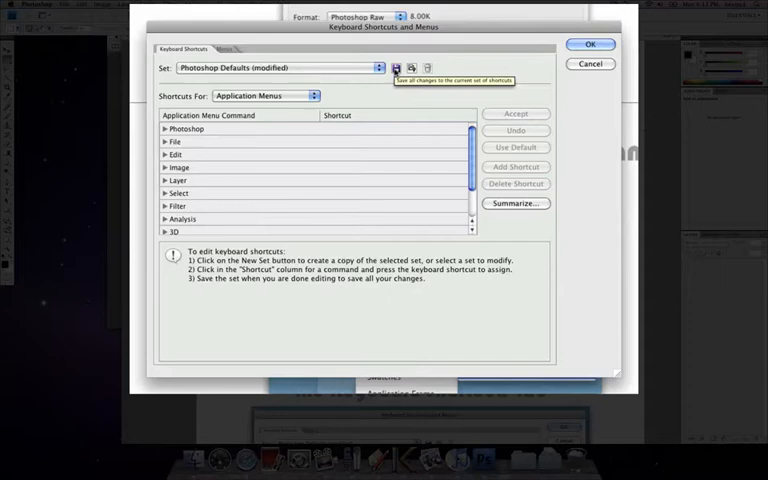
Save the modified Photoshop Defaults shortcut set and close Keyboard Shortcuts and Menus.
click(396, 67)
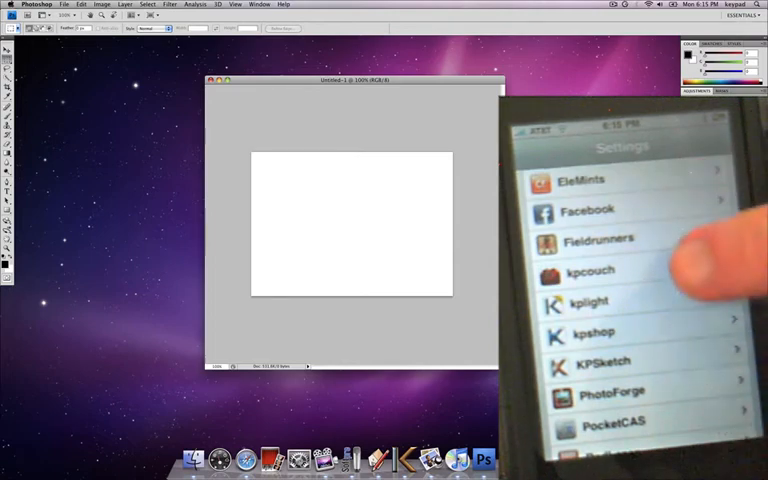
Scroll the iPhone Settings list down to the kpshop and KPSketch entries.
drag(295, 185, 365, 210)
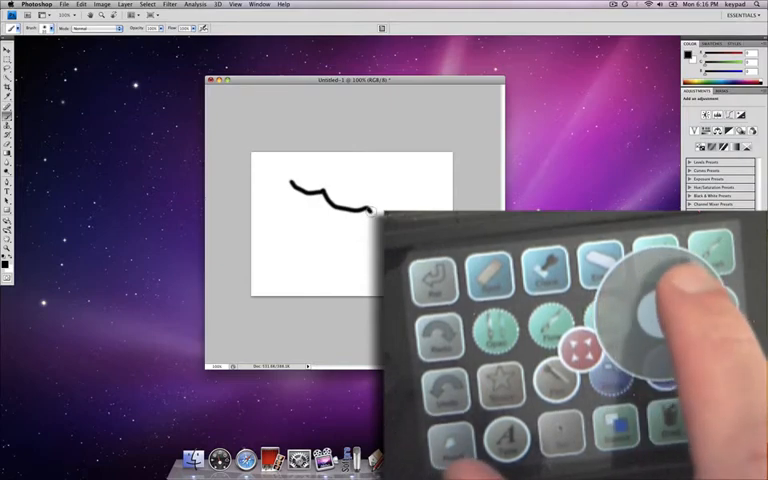